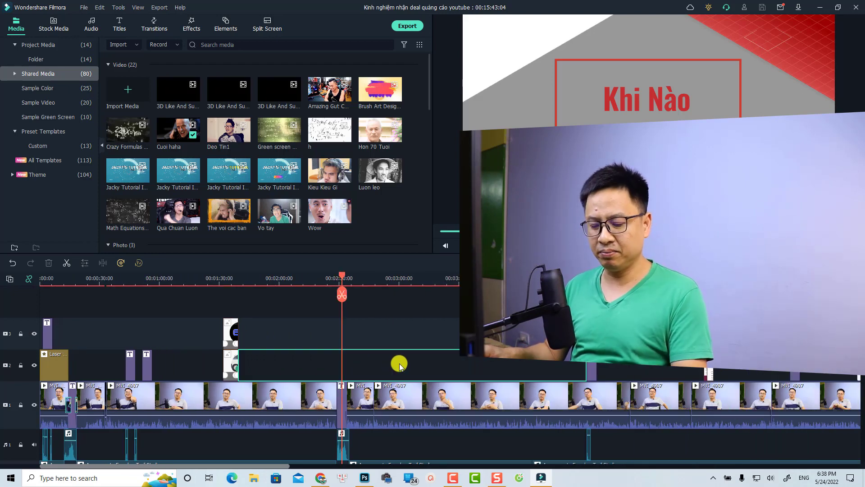
# Step: Start a new blank project so the timeline is empty
pyautogui.click(462, 245)
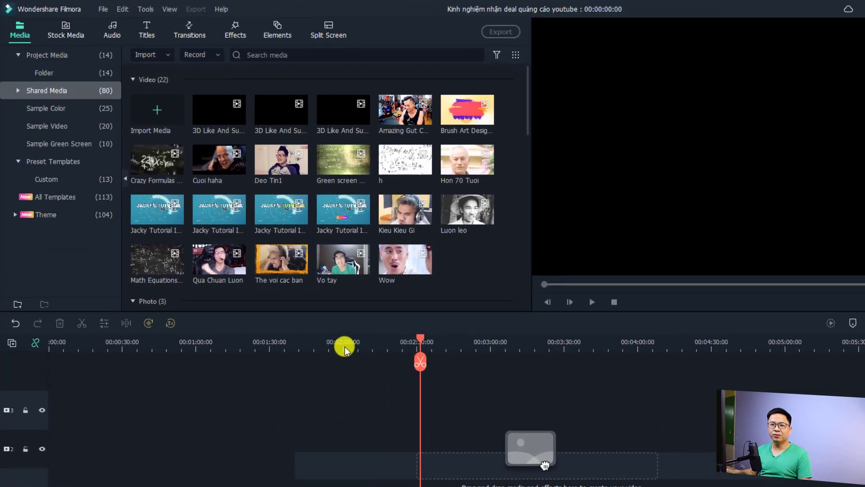
# Step: Show the Titles library filtered to 'glitch' templates
pyautogui.click(146, 31)
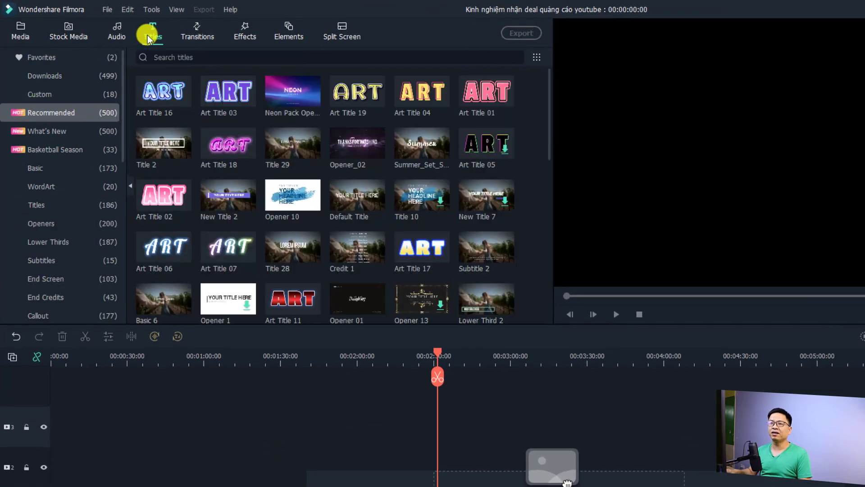
pyautogui.moveTo(41, 119)
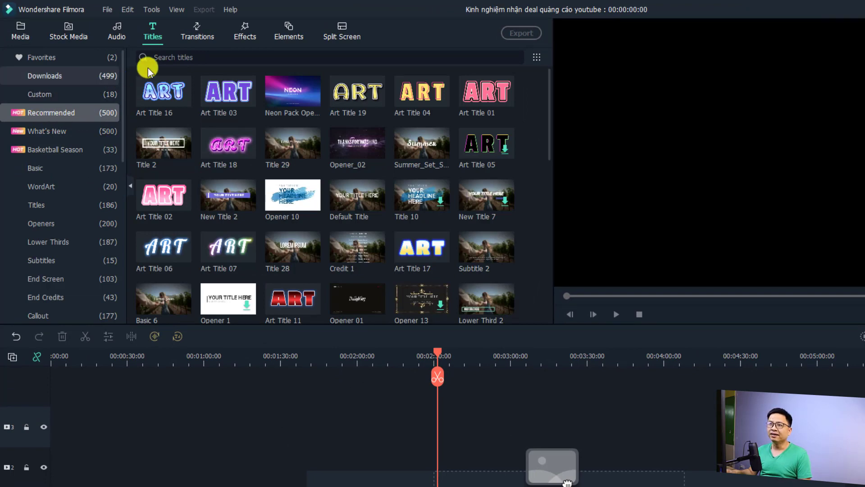
pyautogui.click(330, 57)
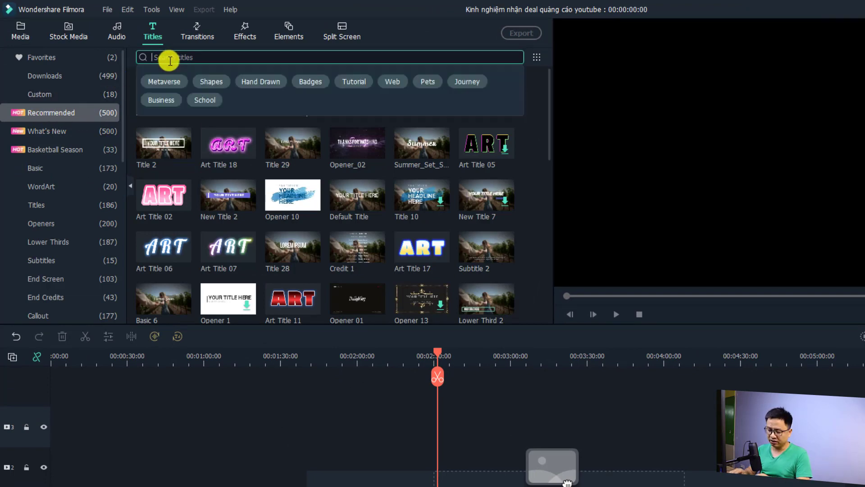
pyautogui.write('glitch')
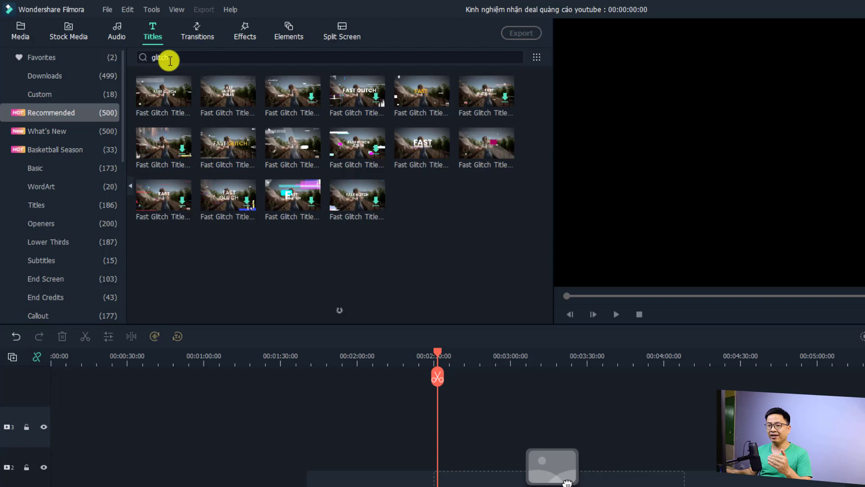
pyautogui.scroll(-3)
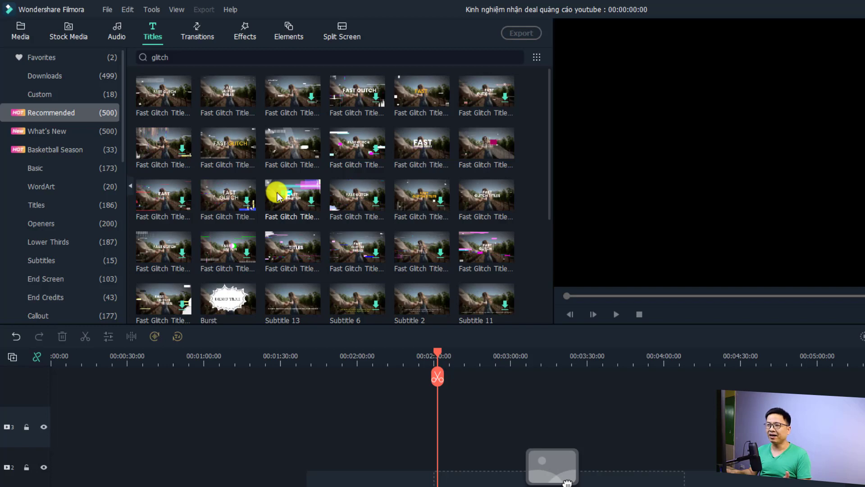
pyautogui.moveTo(497, 102)
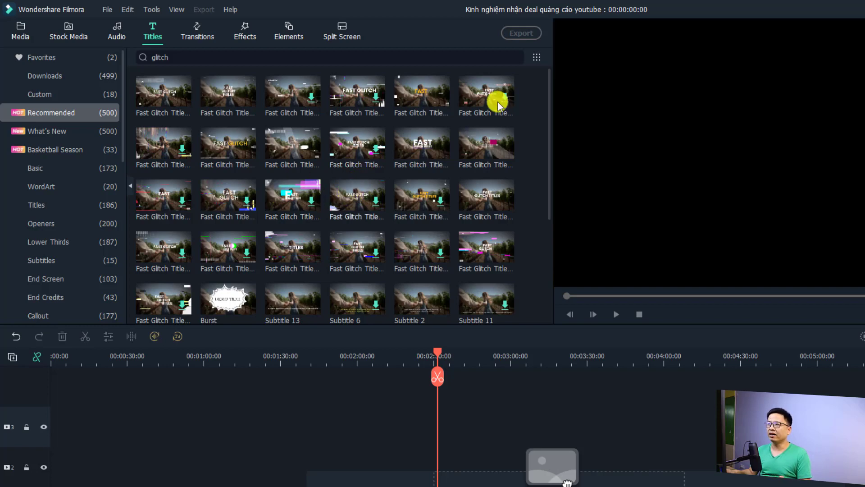
# Step: Limit titles to Free ones and add the third Fast Glitch title thumbnail
pyautogui.click(535, 57)
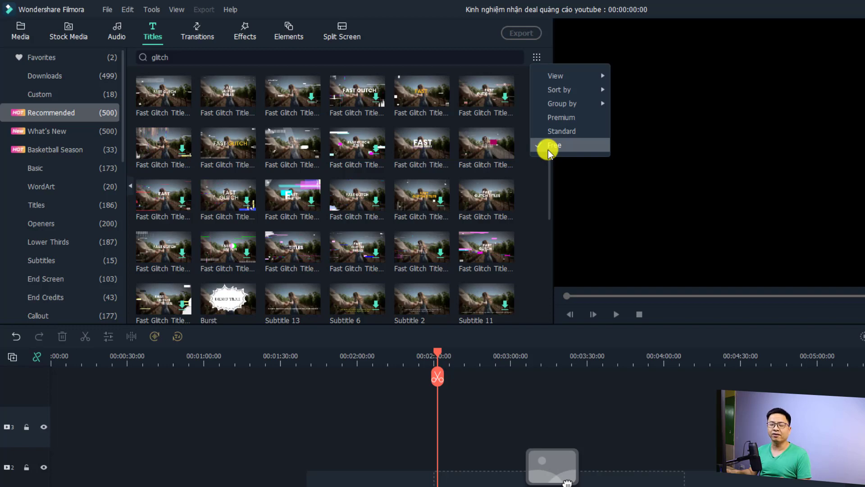
pyautogui.click(553, 145)
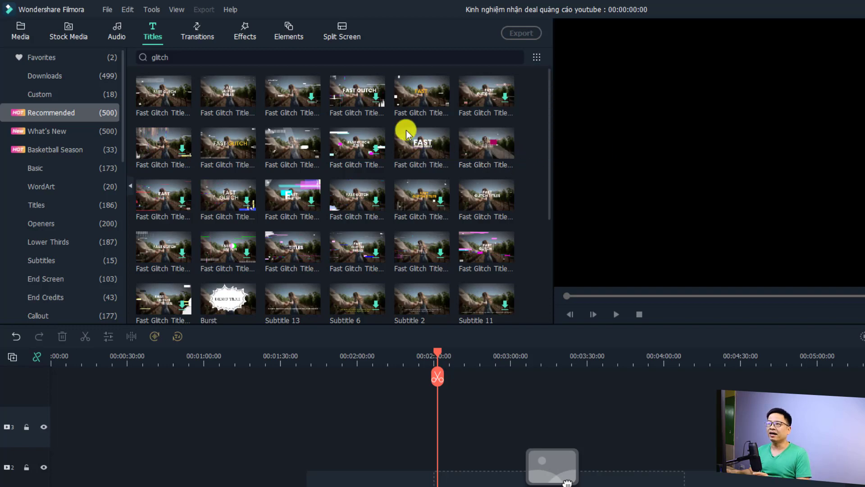
pyautogui.moveTo(291, 104)
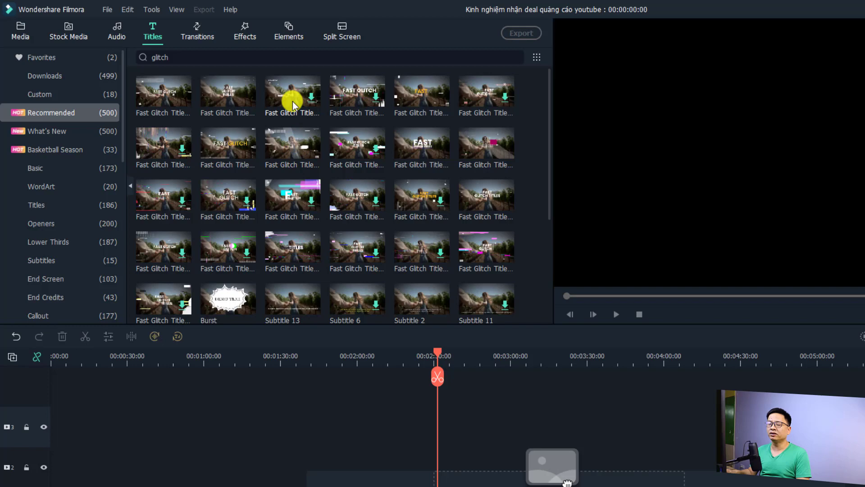
pyautogui.click(292, 92)
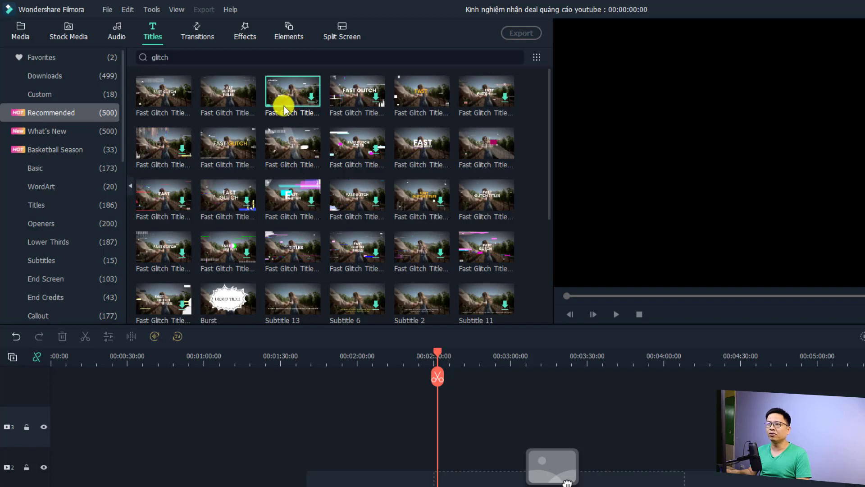
pyautogui.moveTo(286, 105)
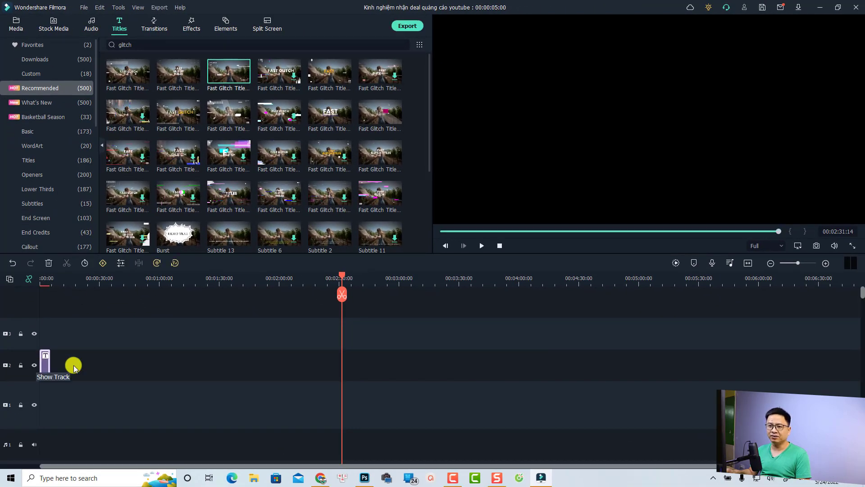
pyautogui.moveTo(655, 303)
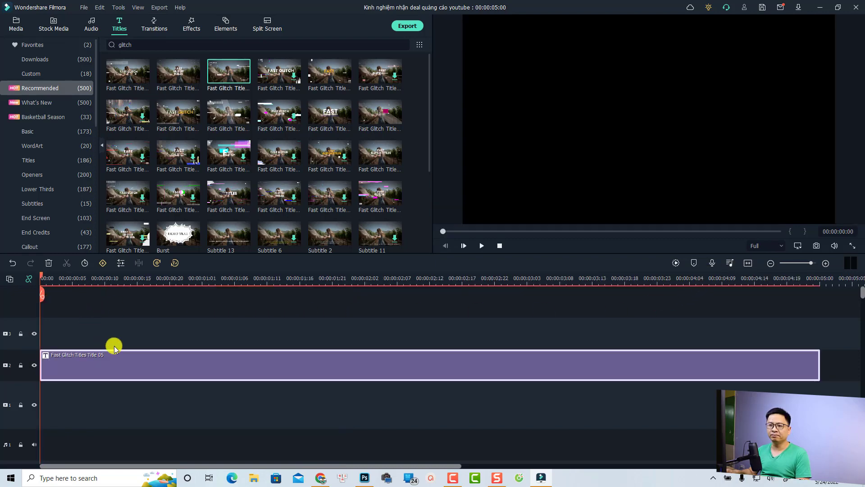
pyautogui.click(480, 245)
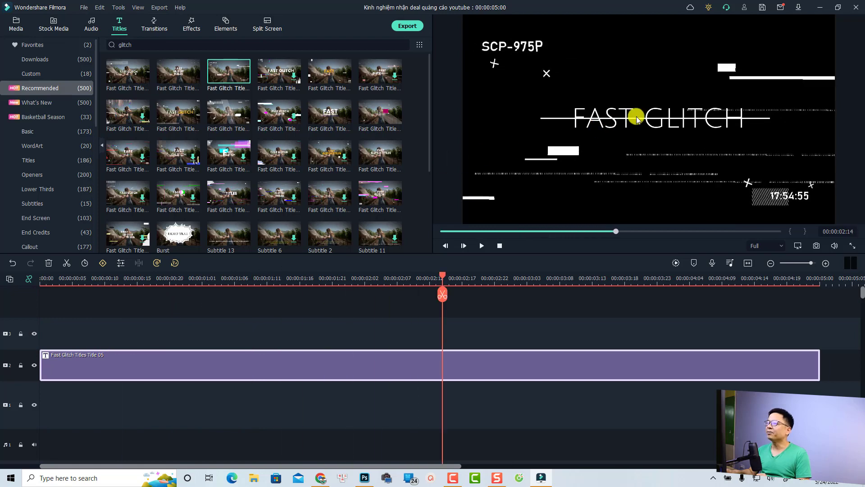
pyautogui.click(635, 117)
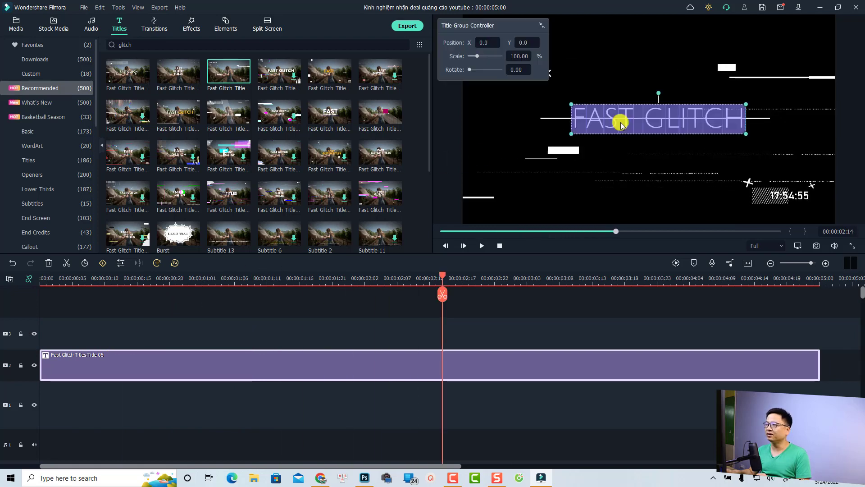
pyautogui.doubleClick(657, 118)
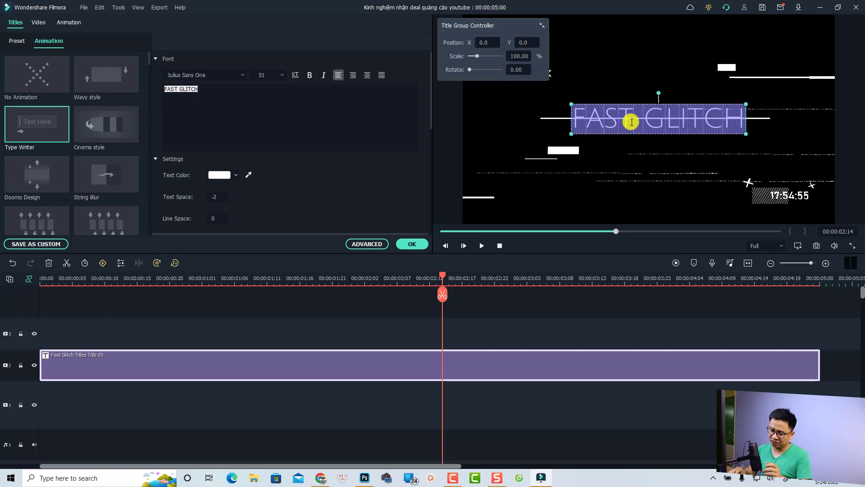
pyautogui.write('Jacky')
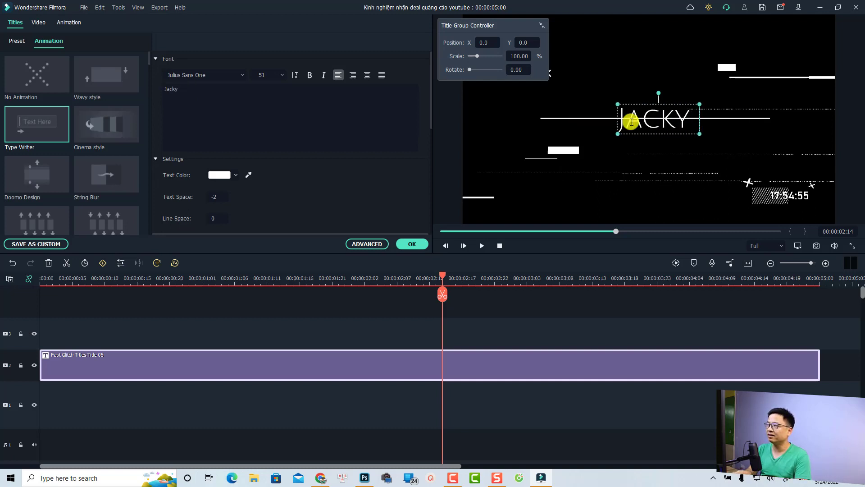
pyautogui.write('Nguyen')
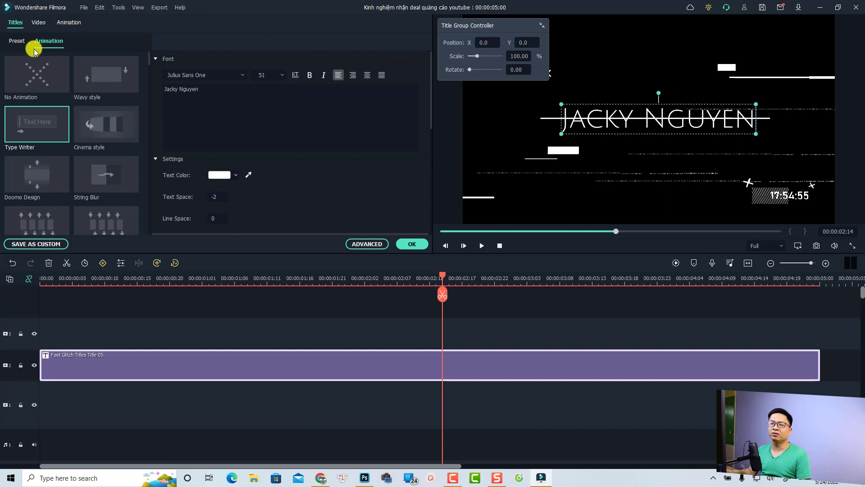
pyautogui.click(16, 40)
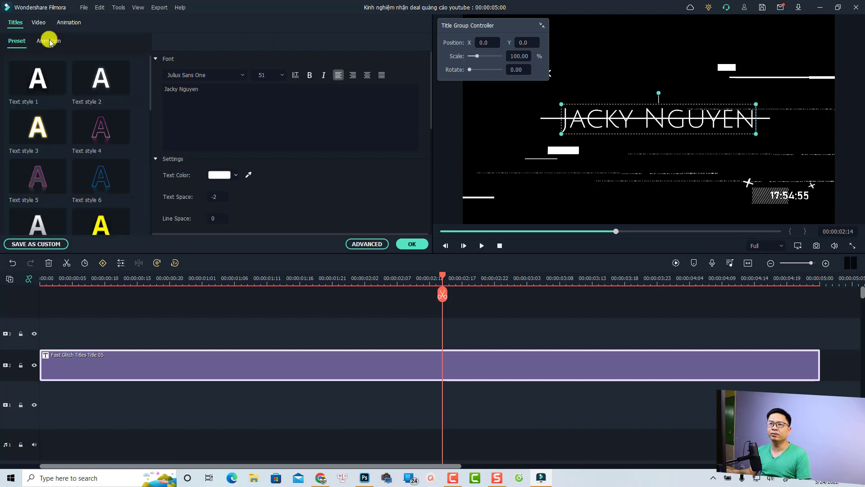
pyautogui.click(49, 40)
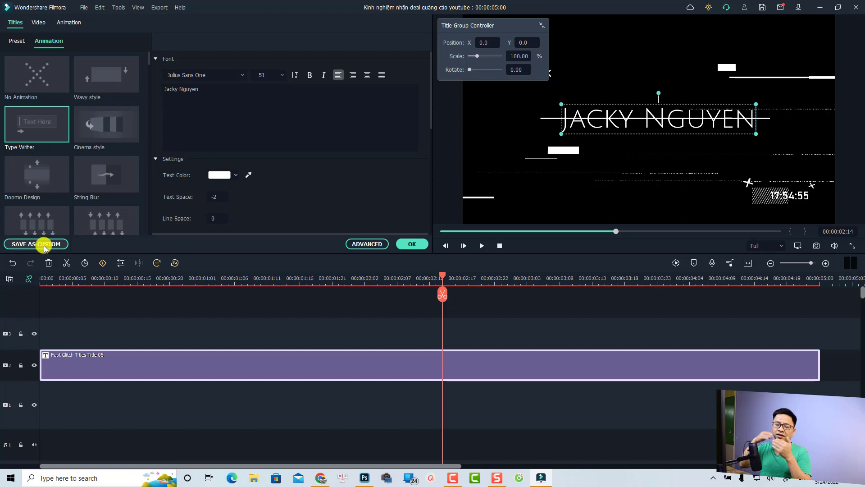
pyautogui.click(36, 245)
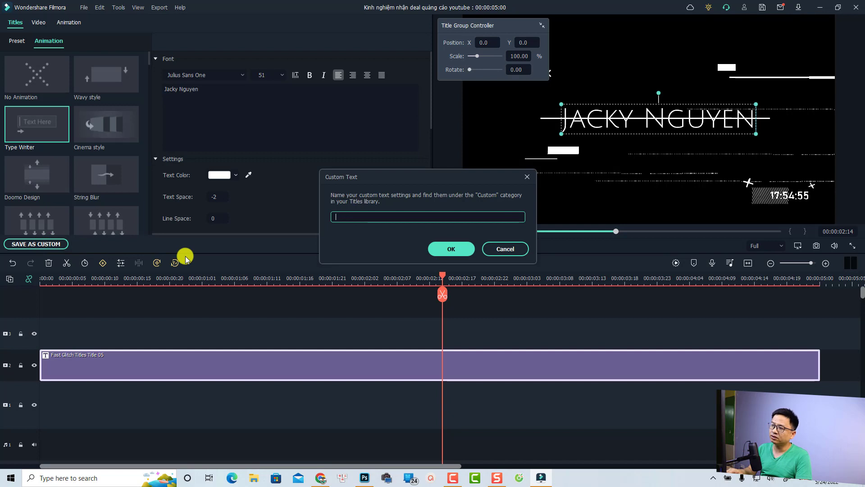
# Step: Save the title as custom template 'Glitch title intro' and play it back
pyautogui.write('Glitch')
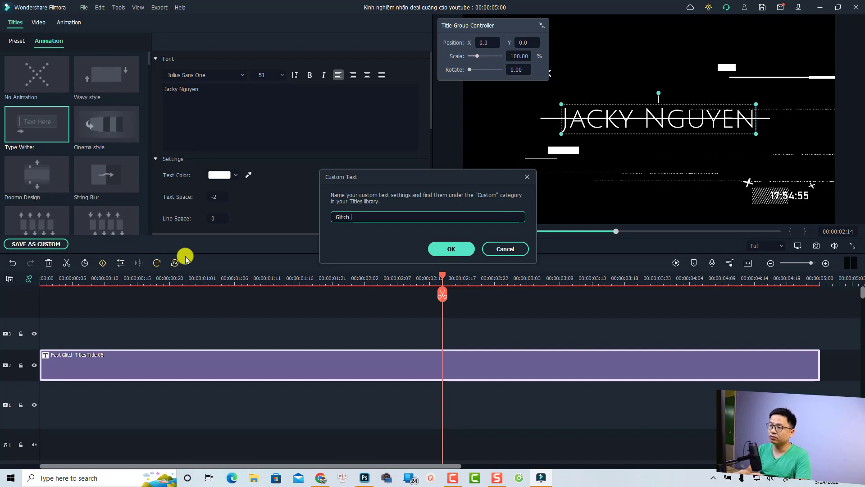
pyautogui.write('title intro')
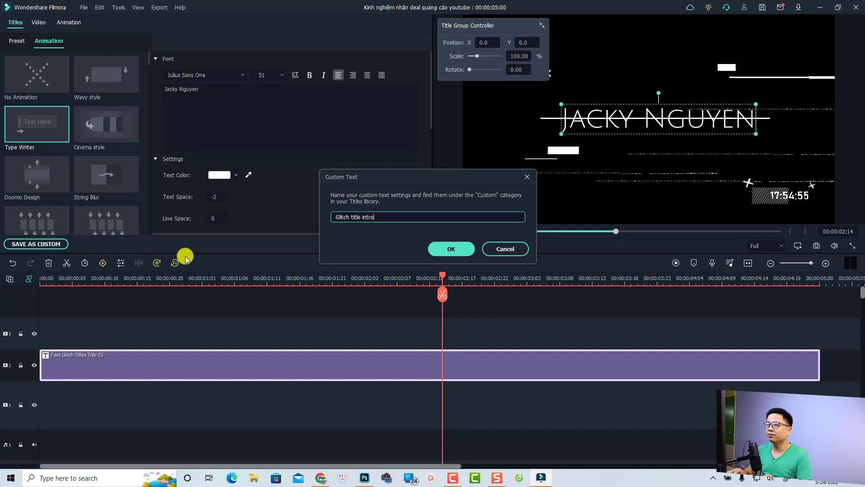
pyautogui.click(450, 249)
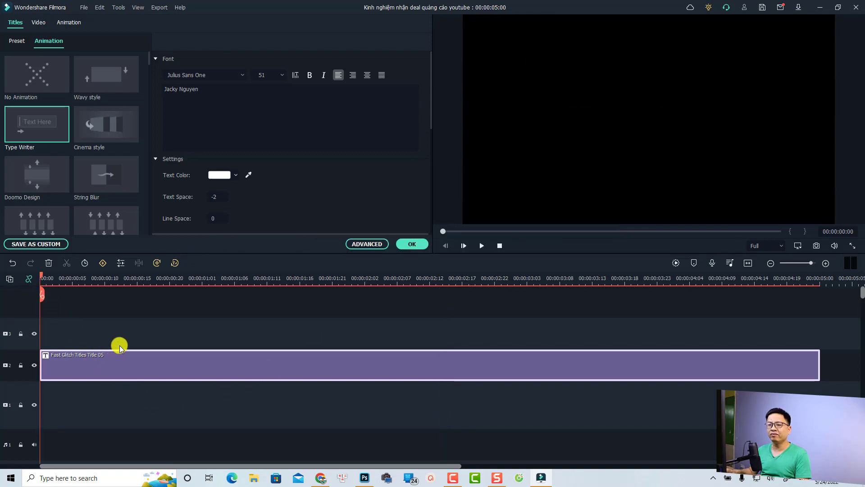
pyautogui.click(480, 245)
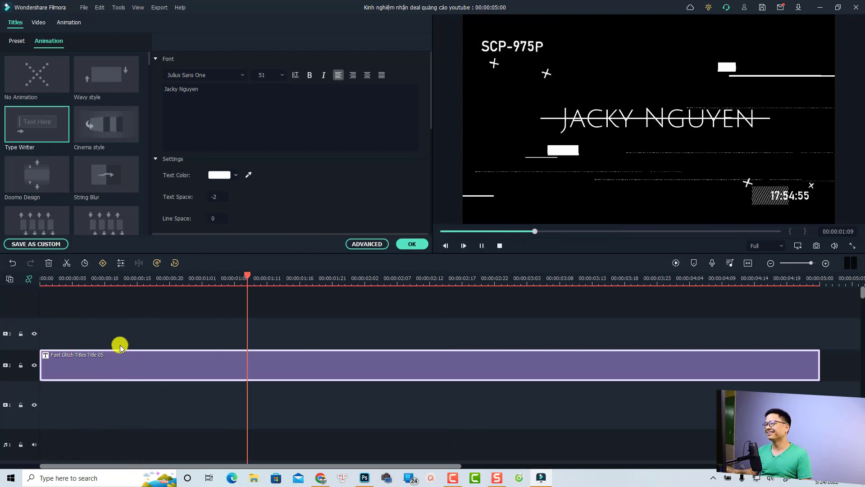